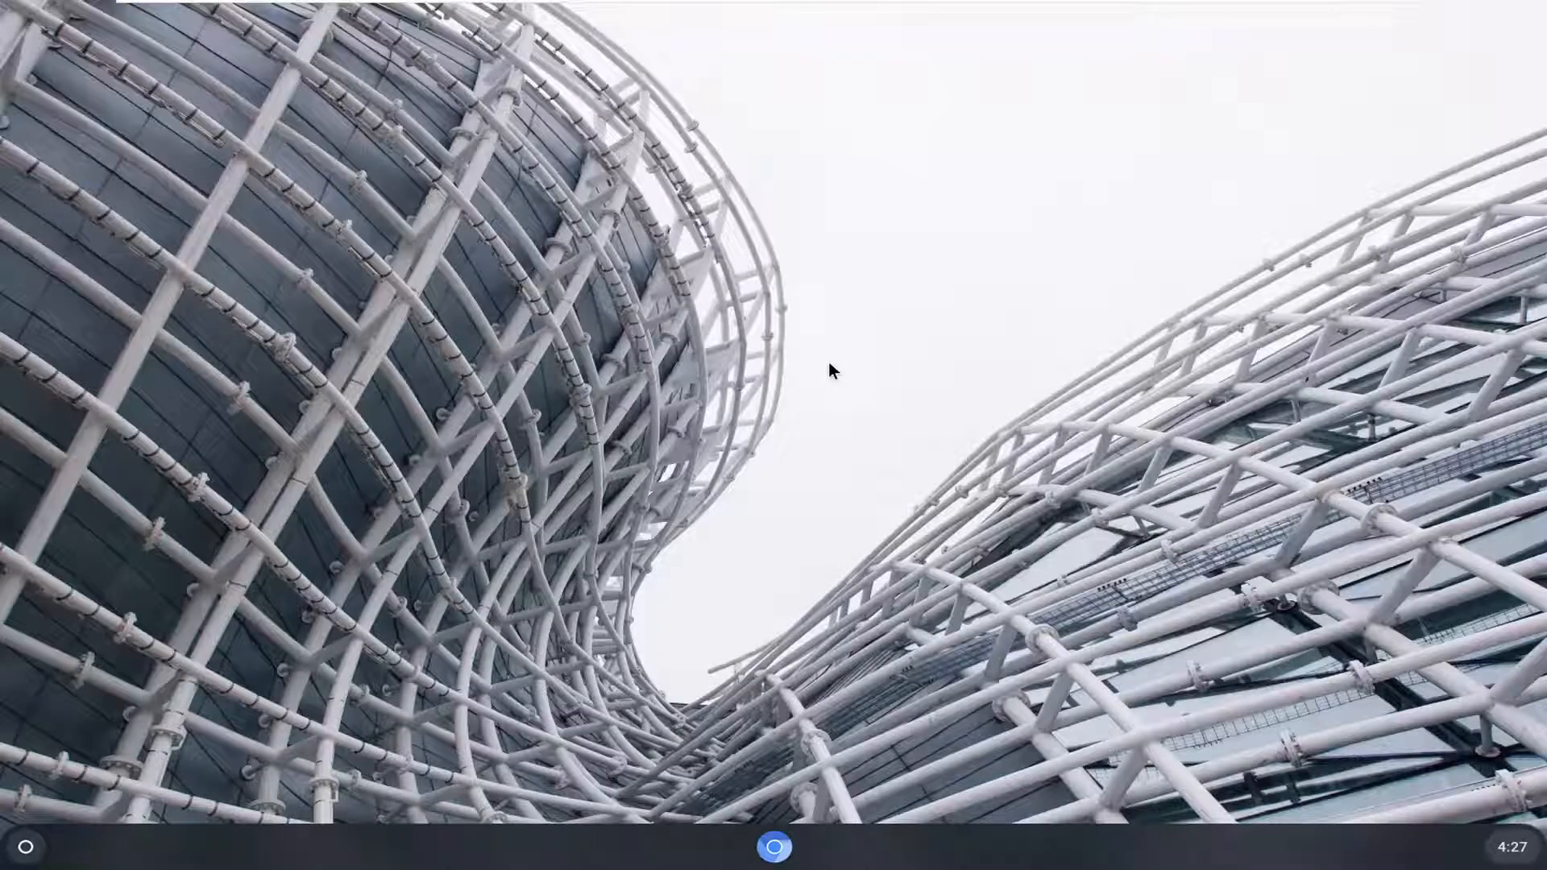
Open the quick settings panel from the shelf's status area.
left_click(1509, 847)
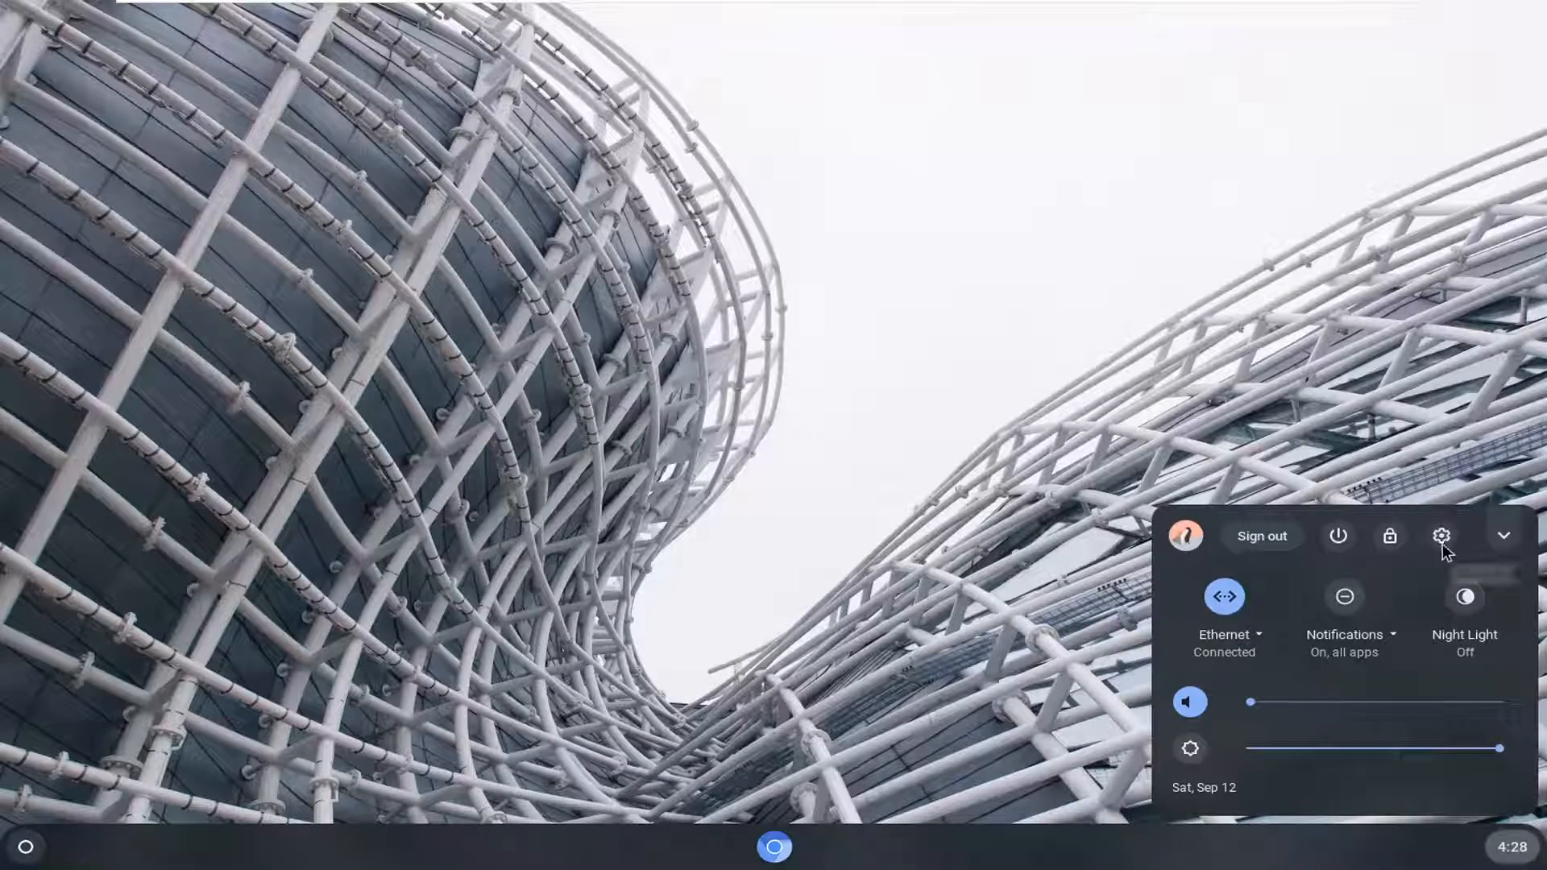
Launch Settings from quick settings and go to the Device section.
left_click(1442, 536)
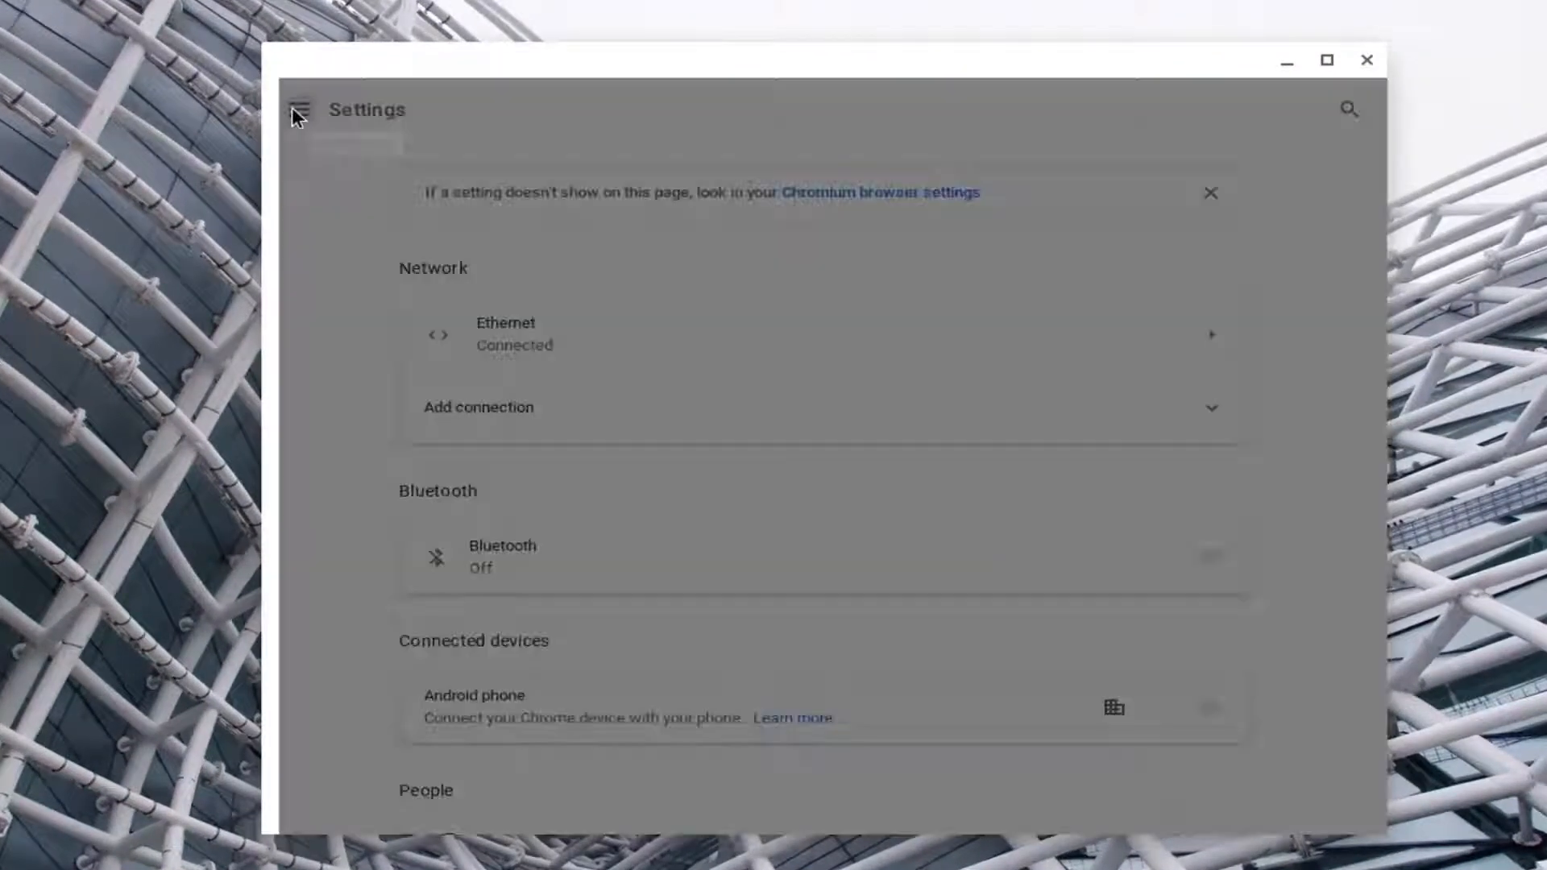
left_click(300, 110)
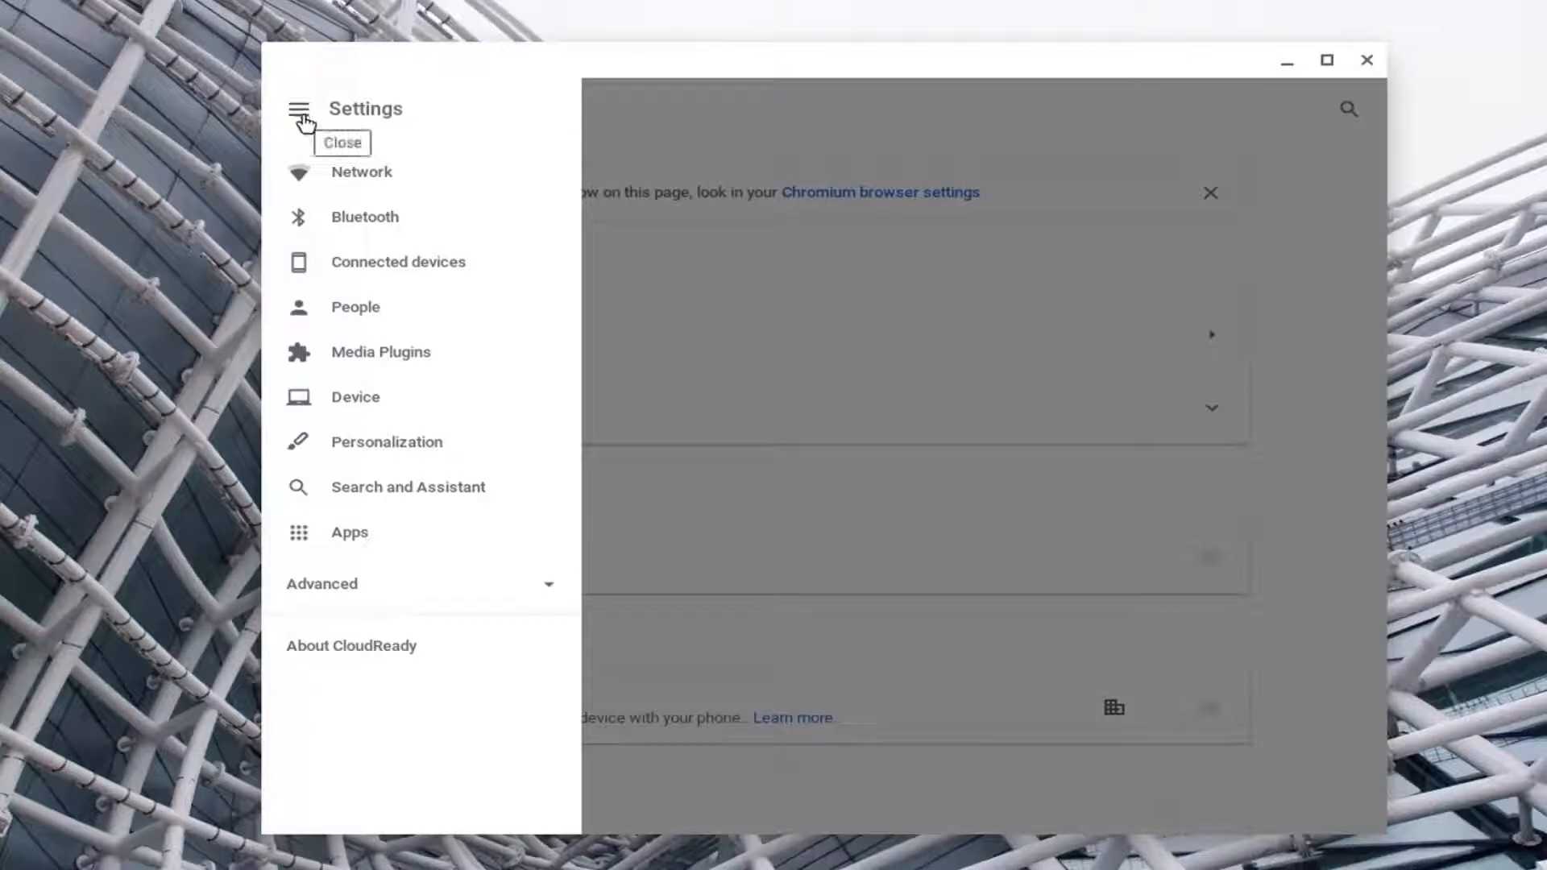
left_click(299, 110)
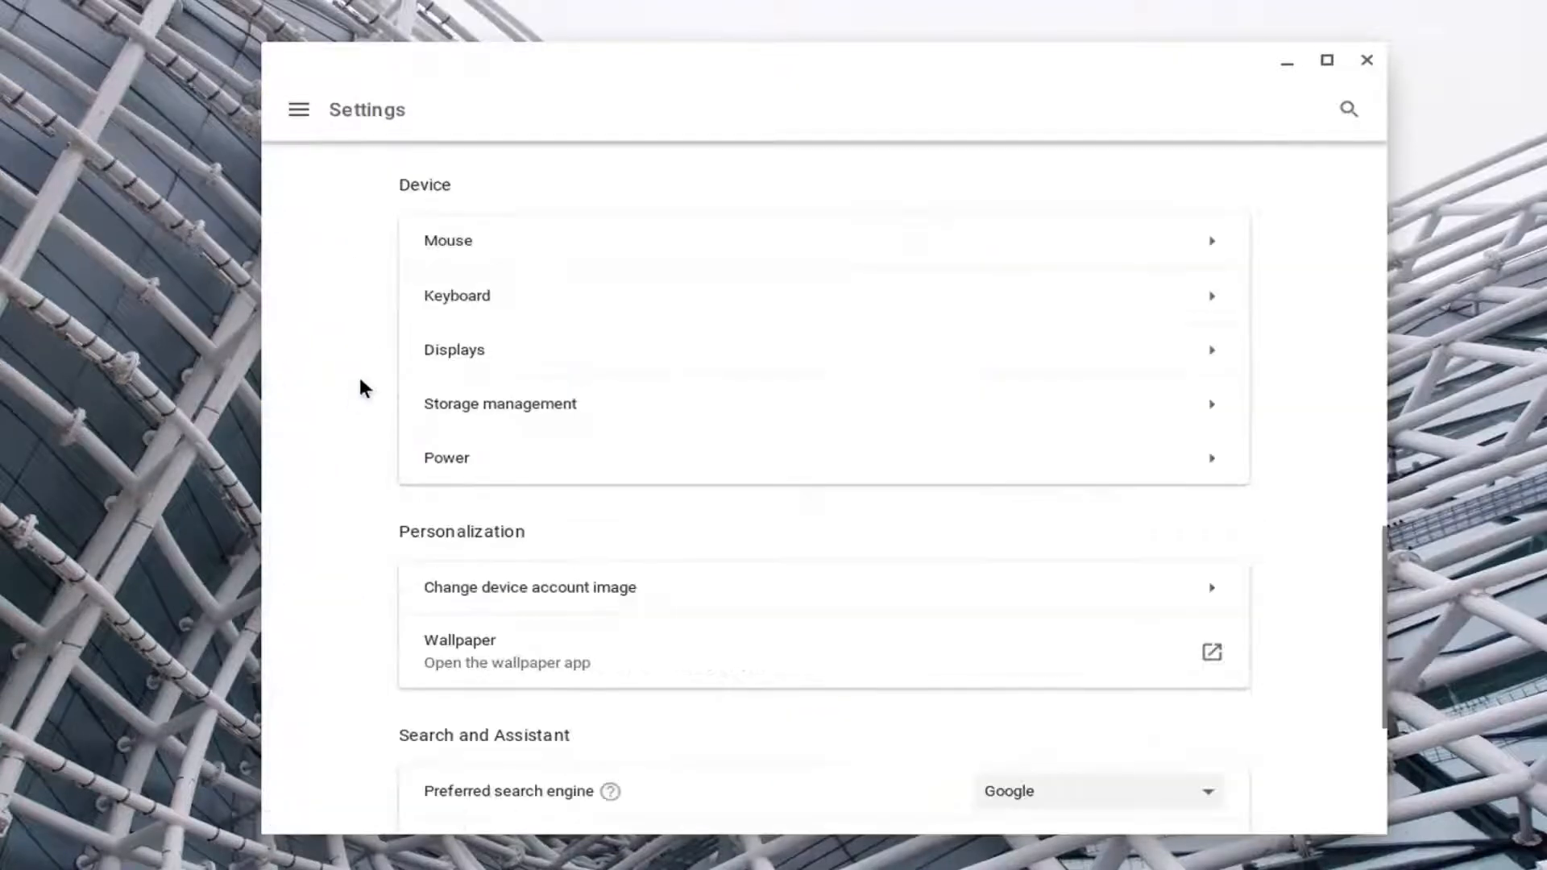
On the Mouse page, try slowest and fastest Mouse speed, then return it to middle.
left_click(448, 240)
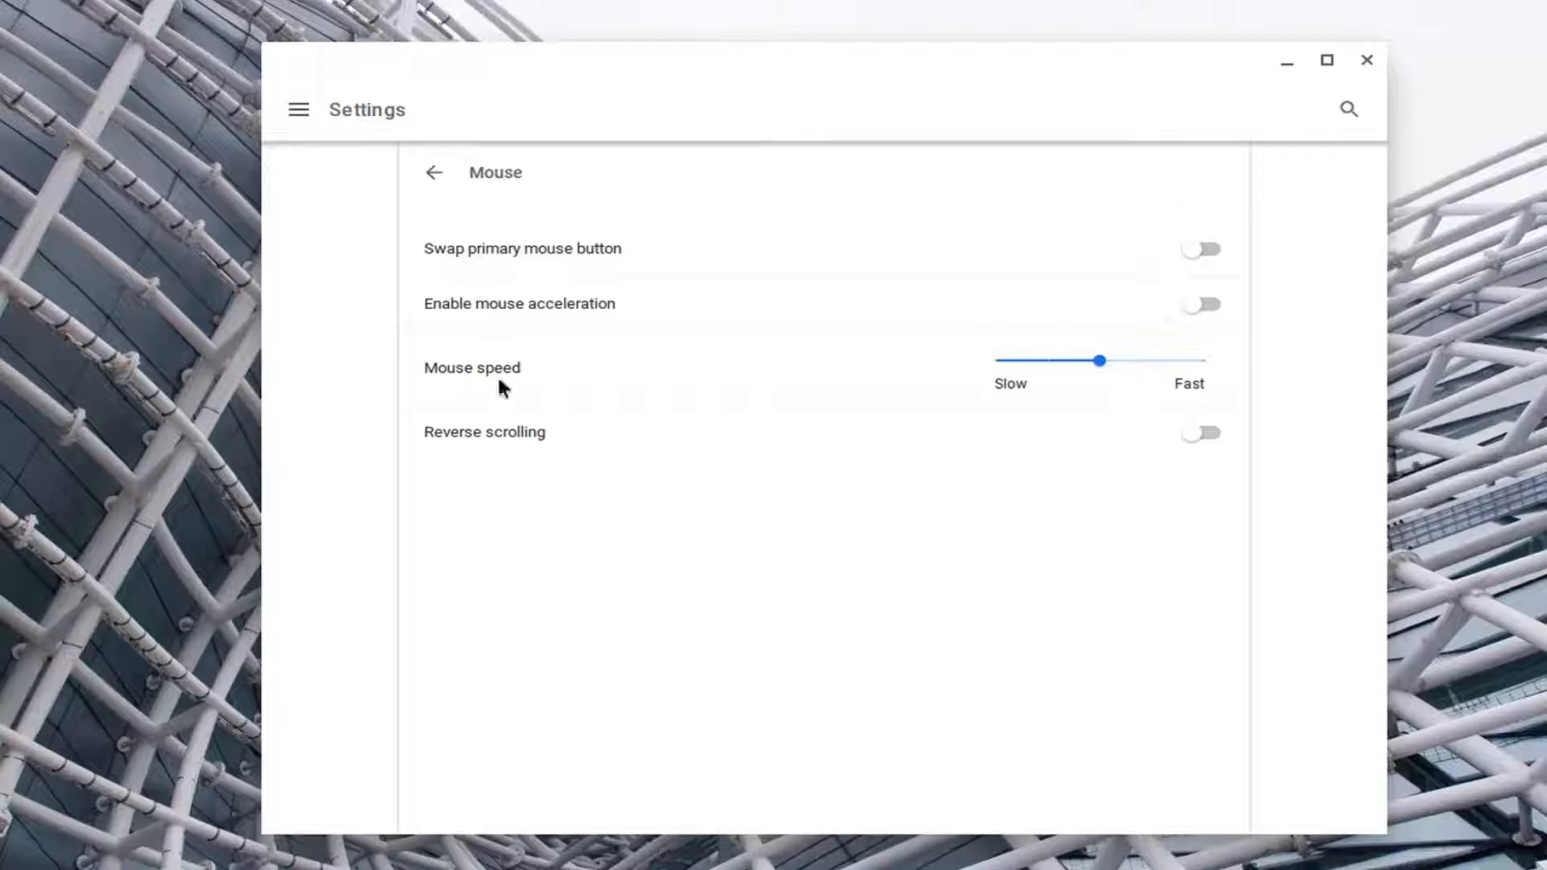
mouse_move(1071, 390)
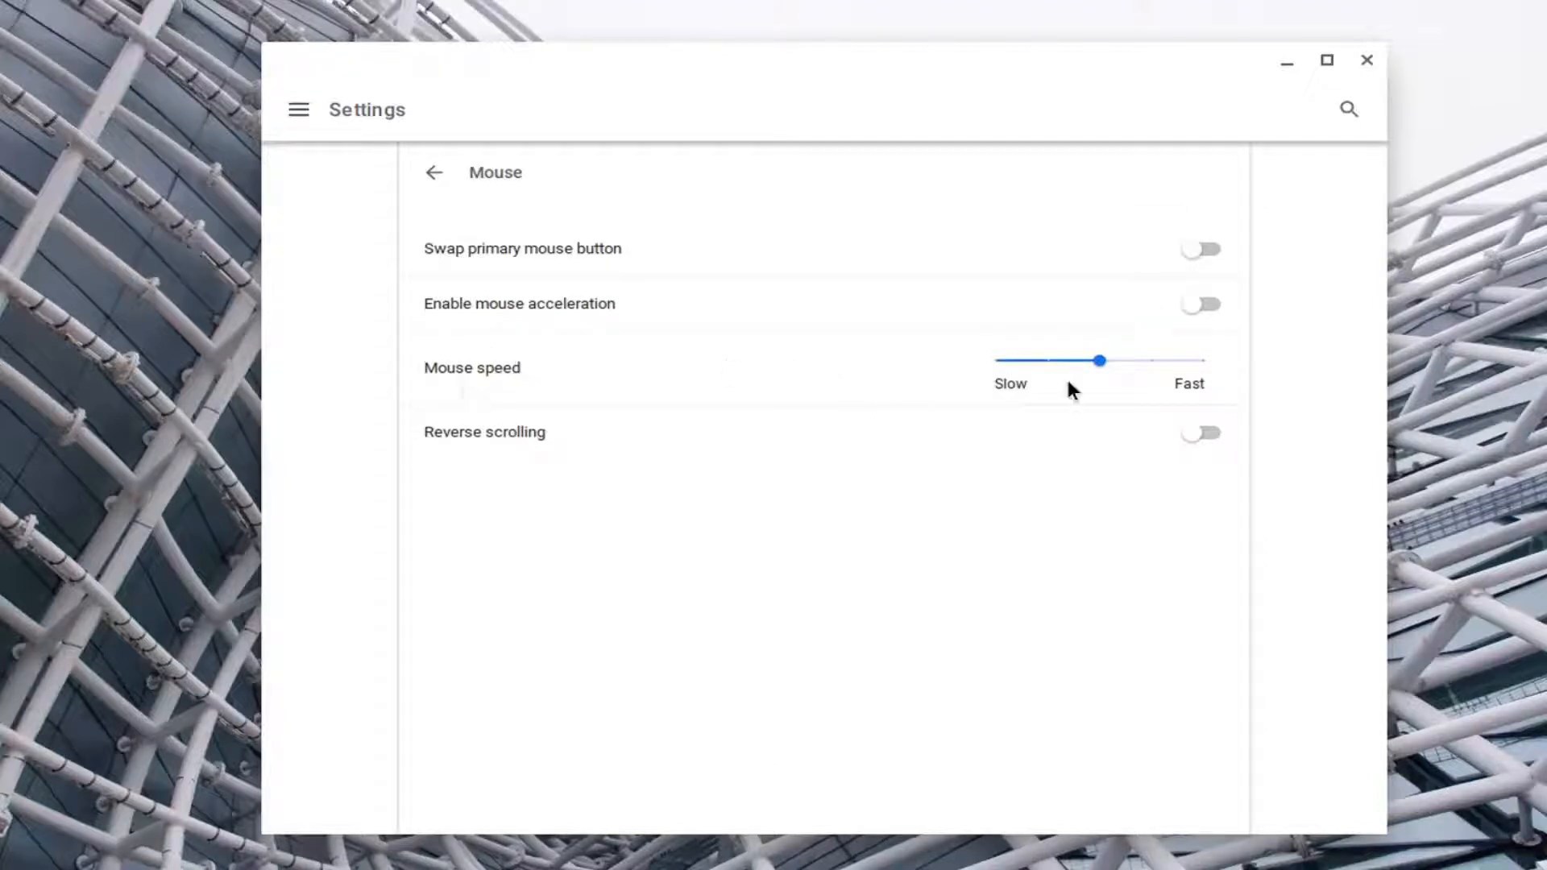
left_click_drag(1102, 360, 1045, 360)
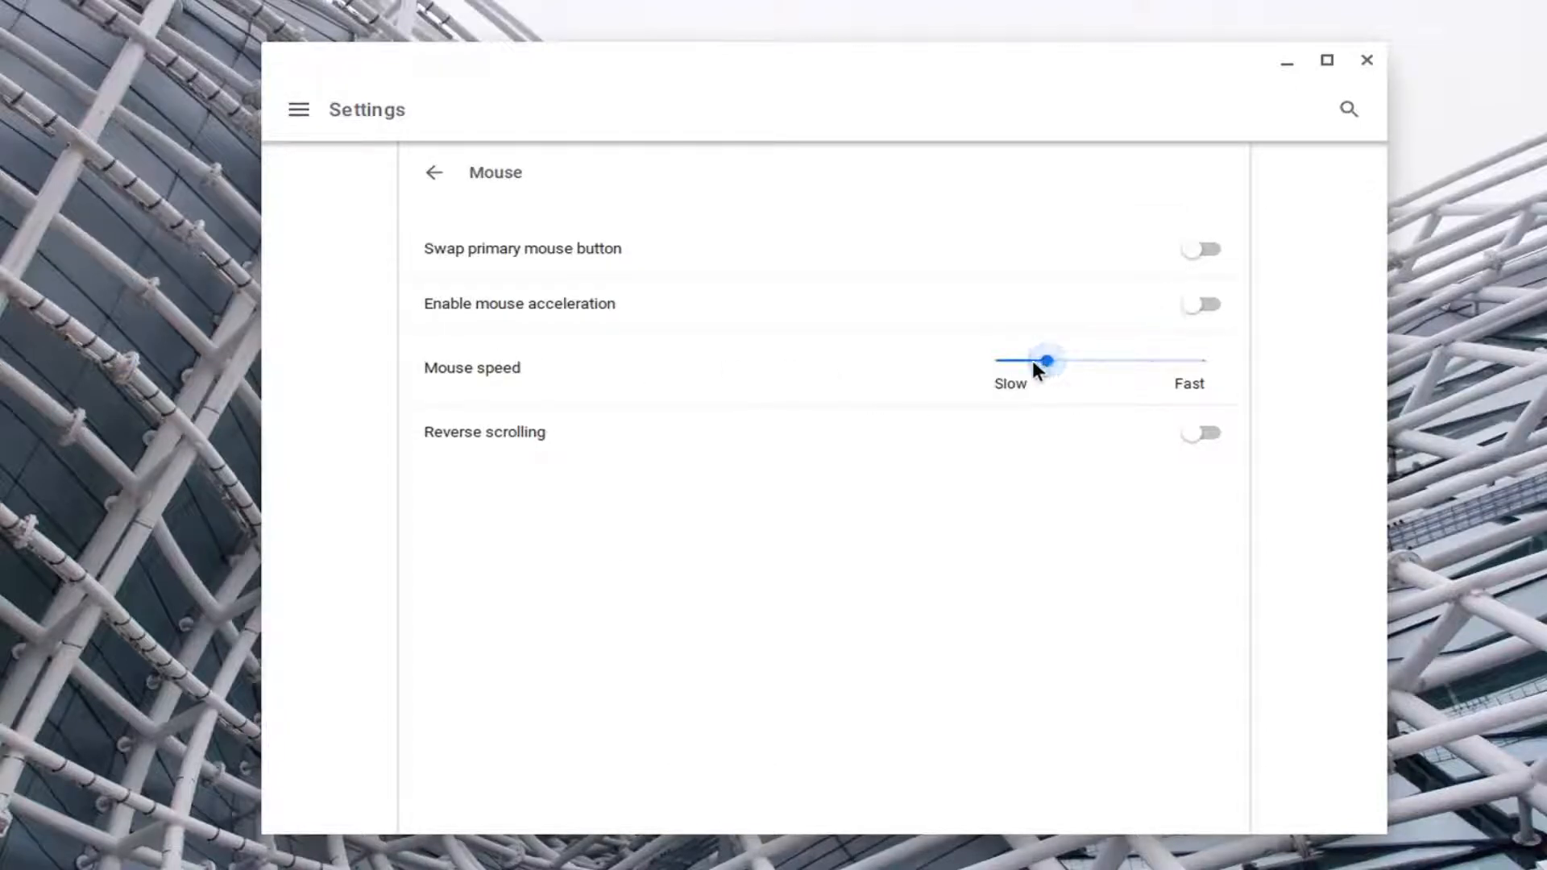
left_click_drag(1046, 358, 1100, 358)
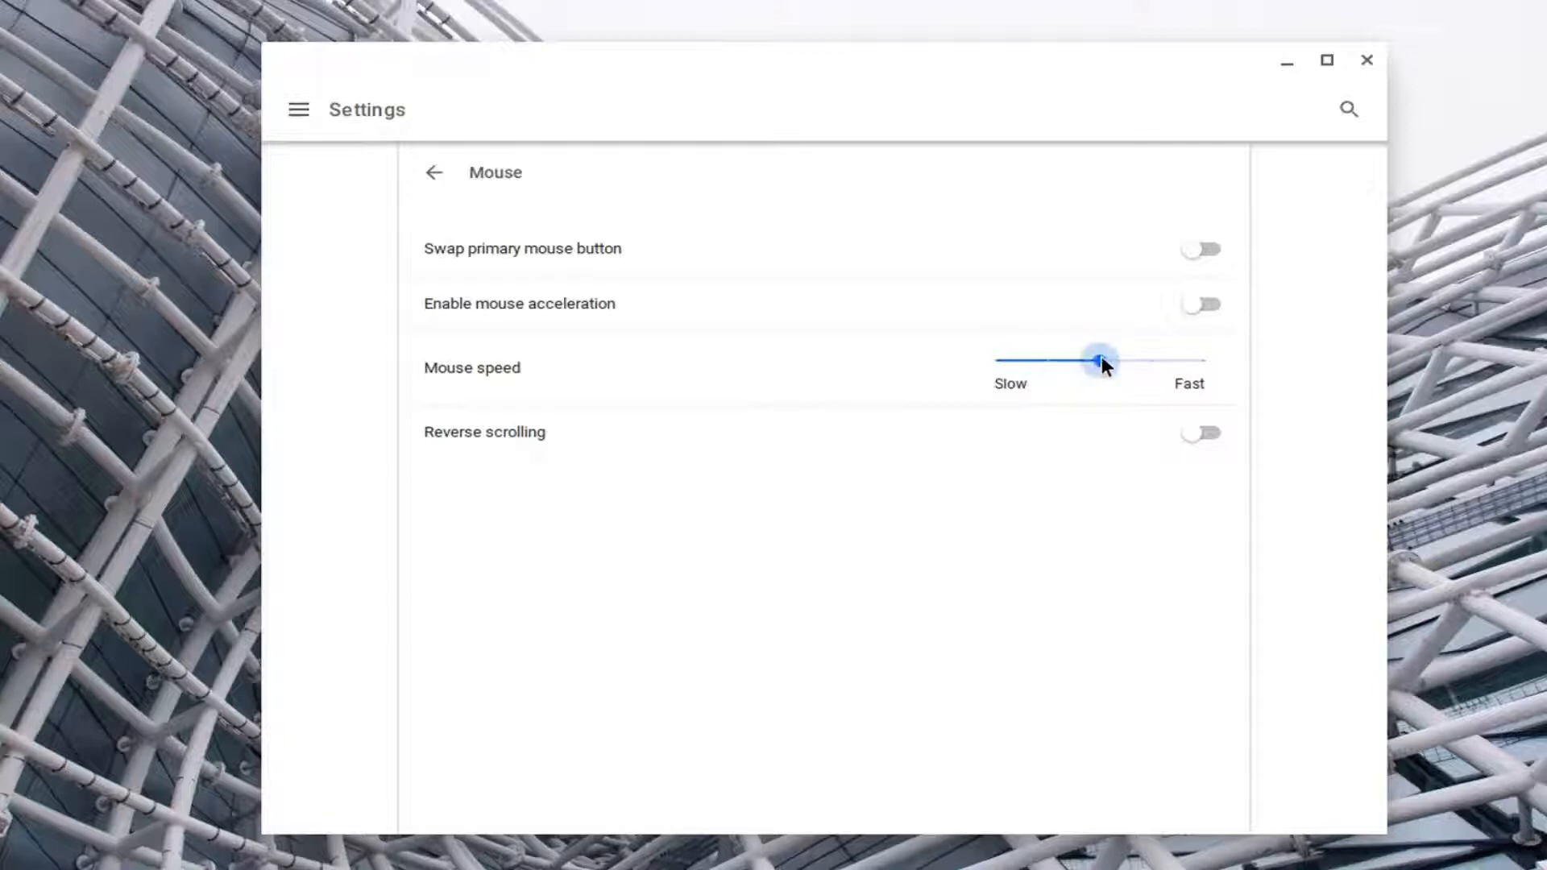
left_click_drag(1100, 360, 1205, 360)
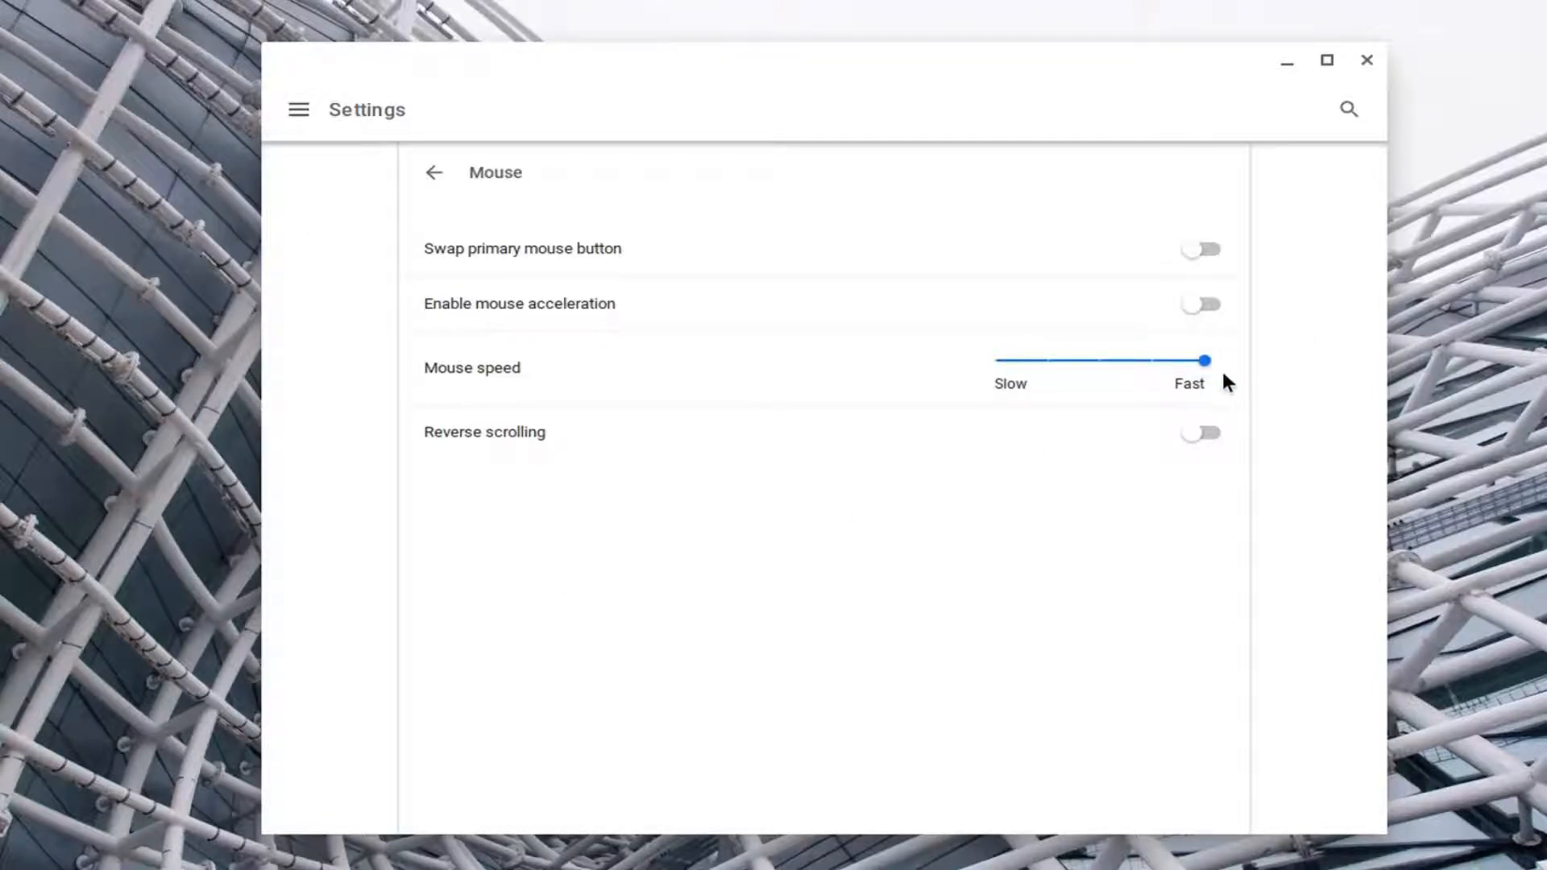
left_click_drag(1203, 360, 996, 359)
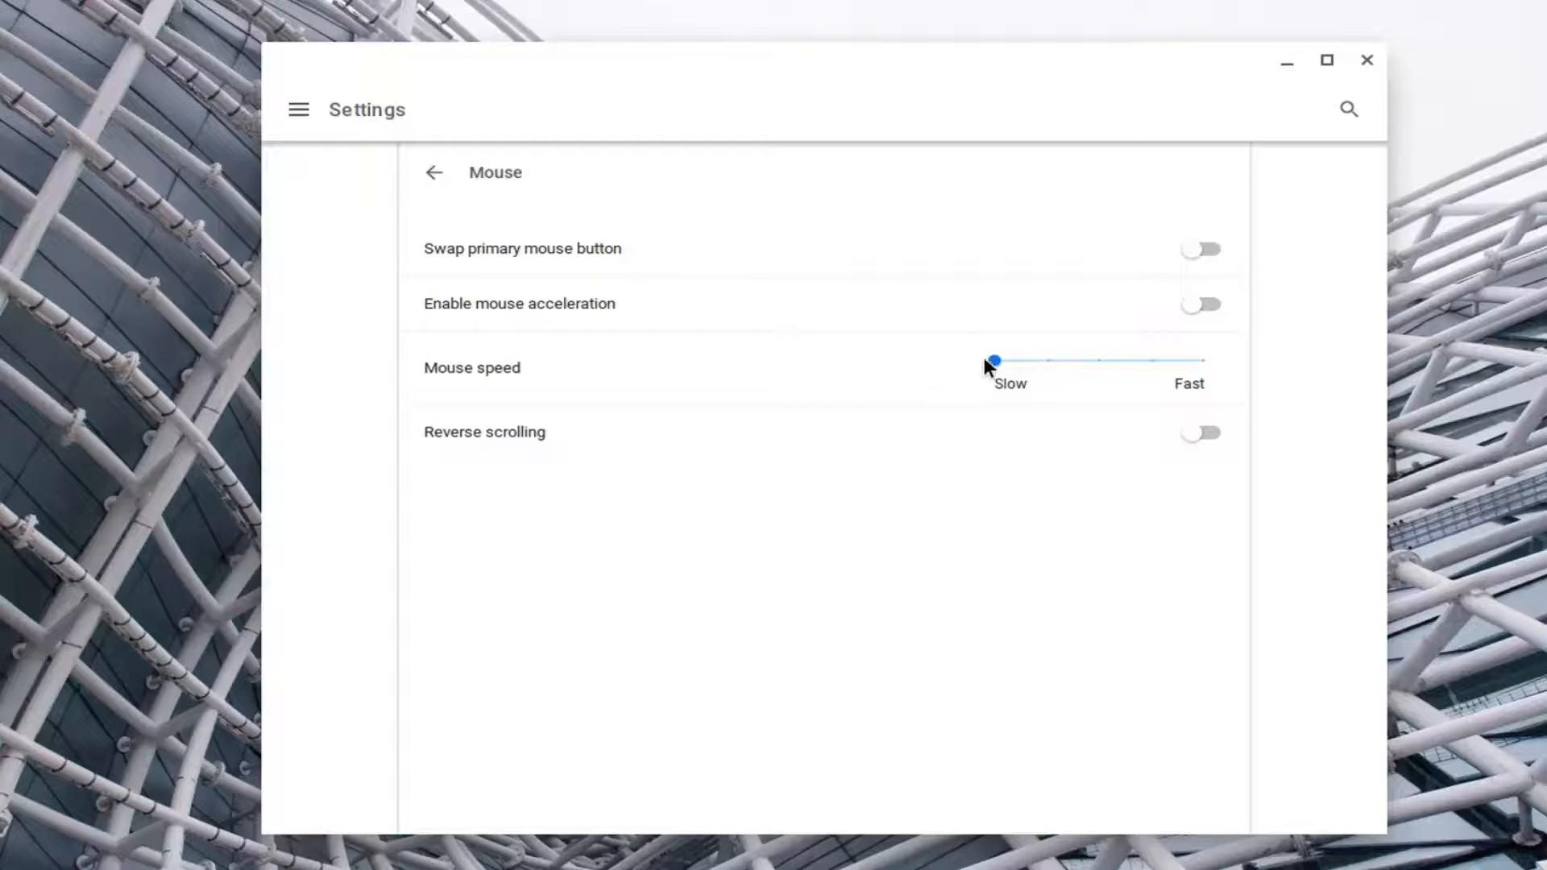
left_click_drag(994, 360, 1100, 360)
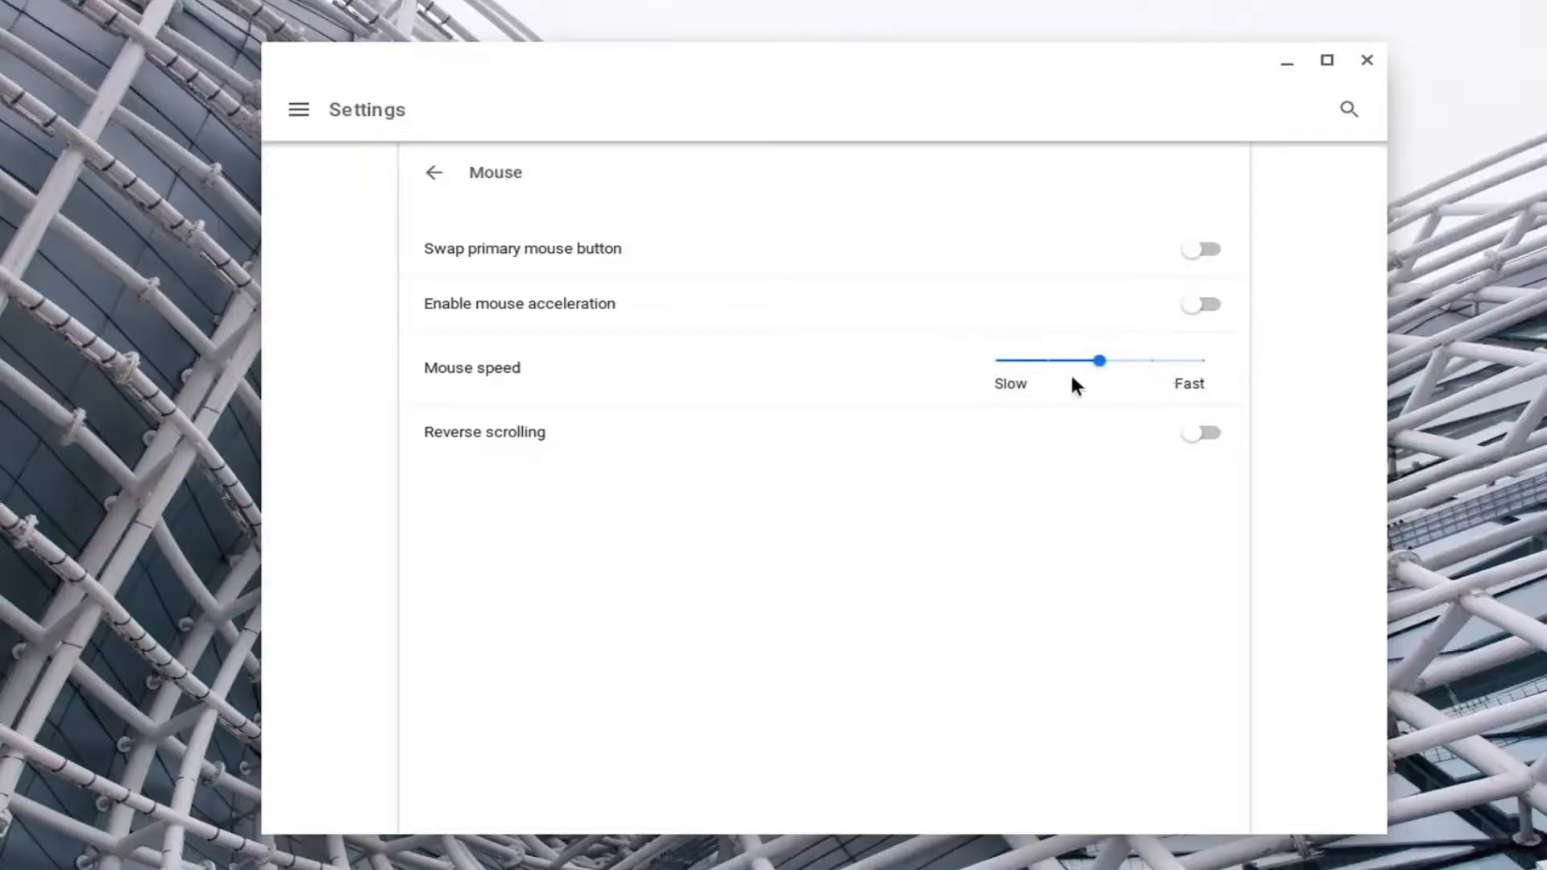
mouse_move(926, 493)
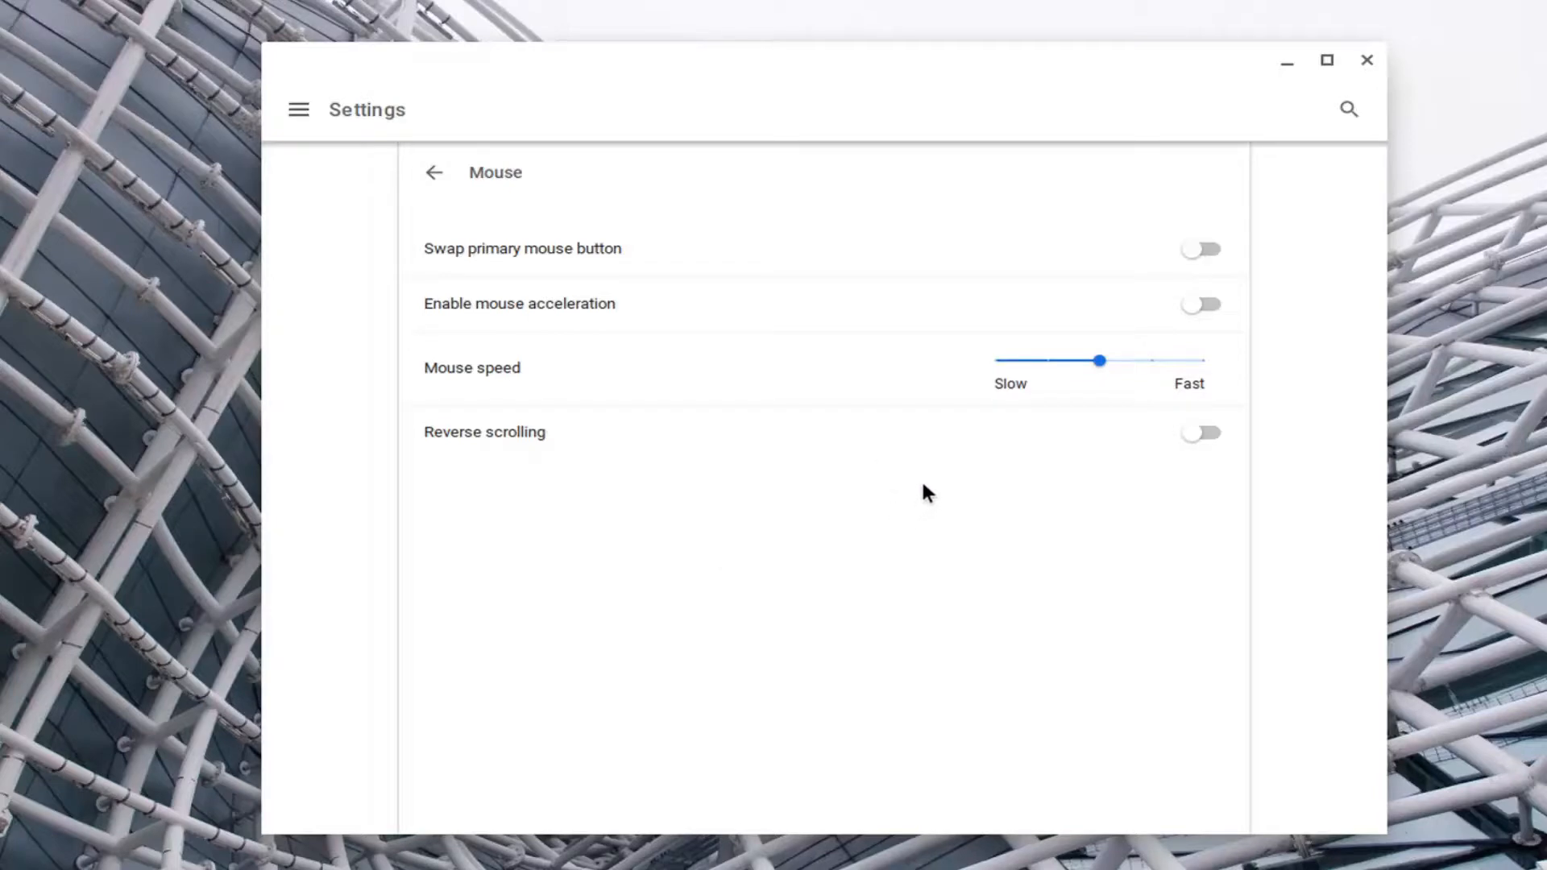
mouse_move(971, 261)
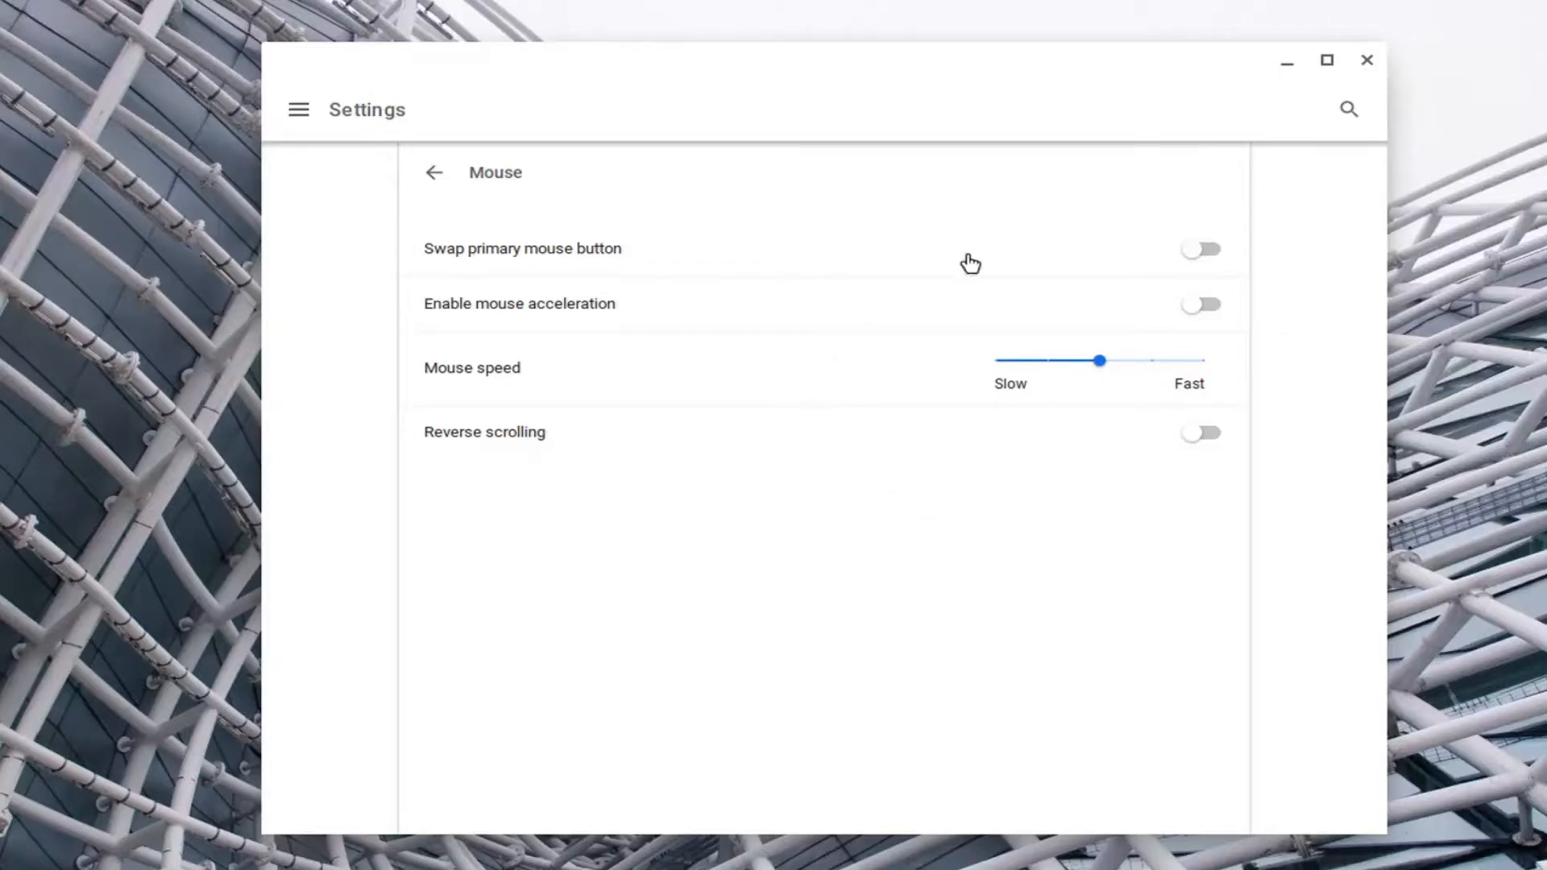
mouse_move(1012, 453)
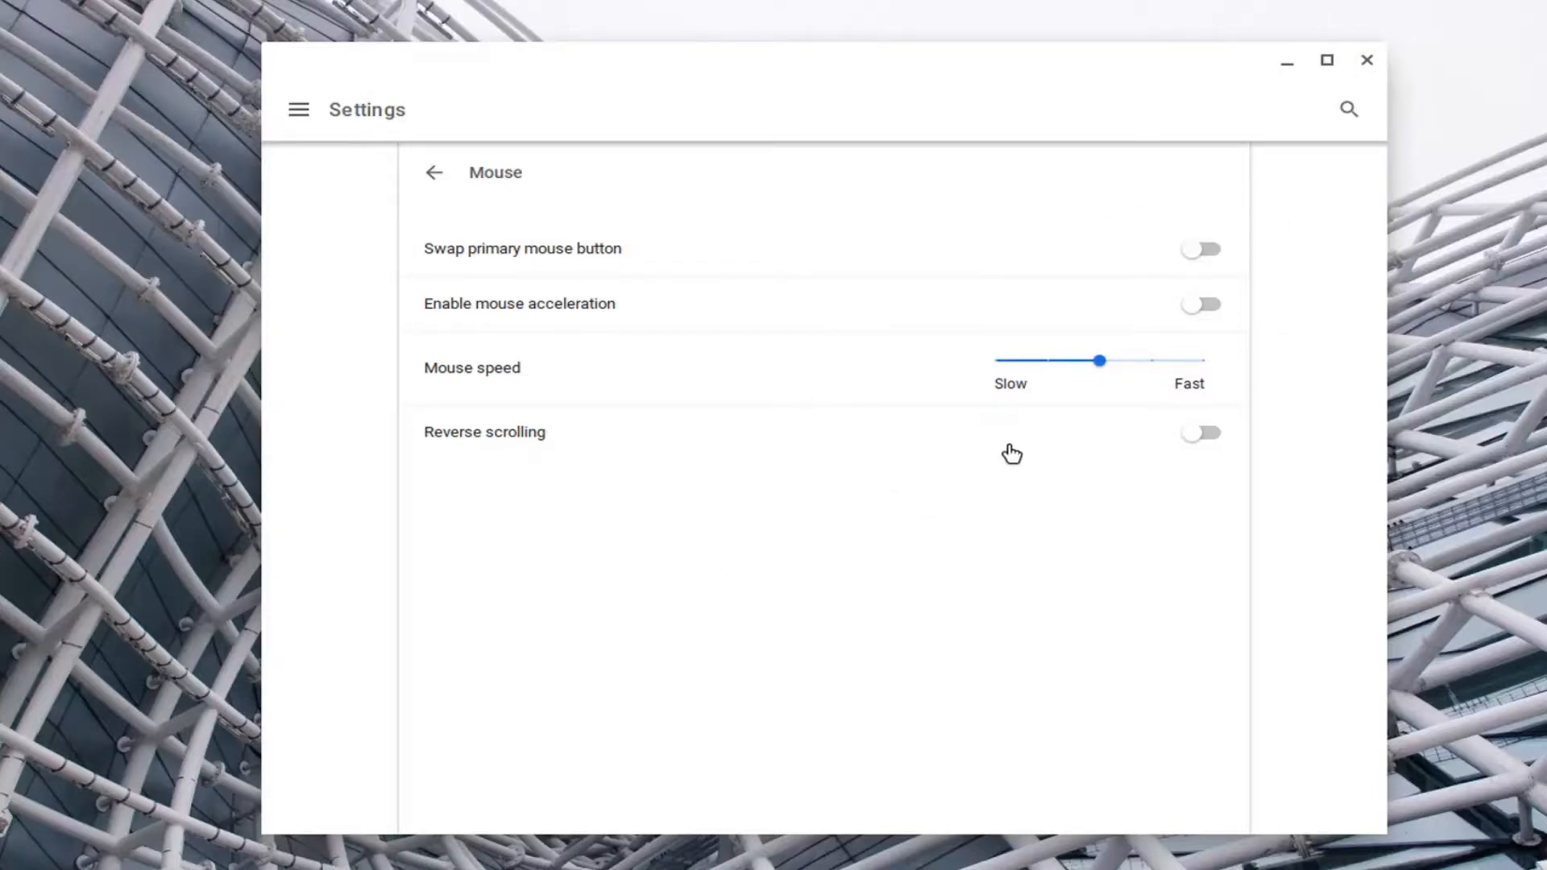